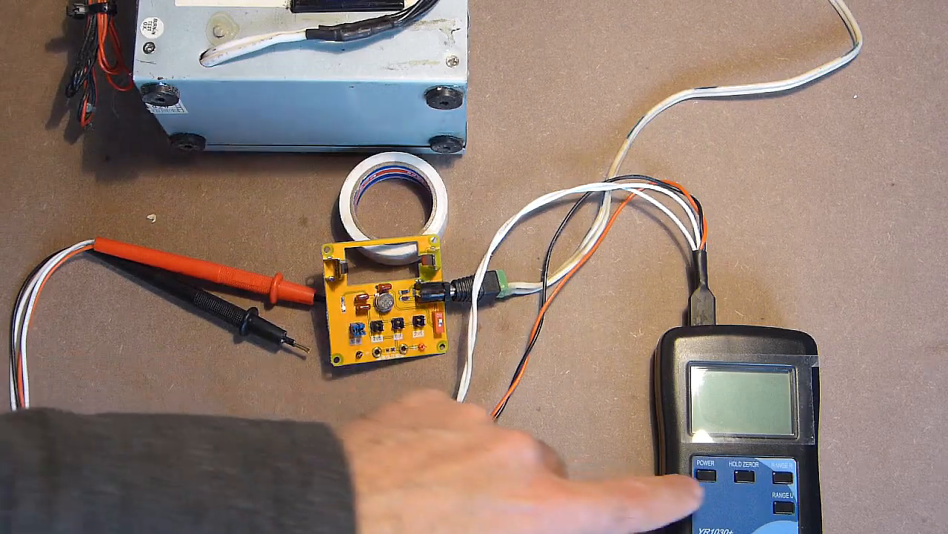
Step: Power on the YR1030 tester so it shows the YR-1030 startup screen and version
left_click(700, 463)
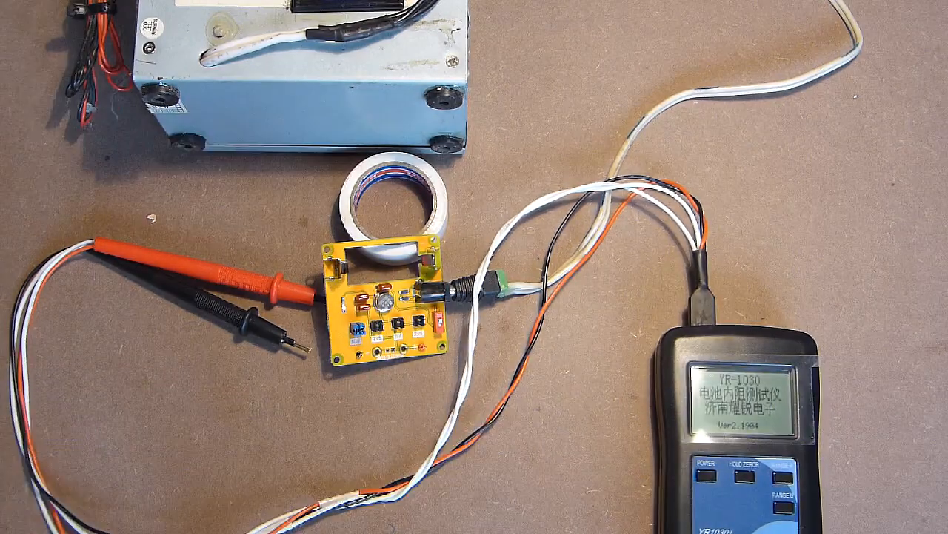